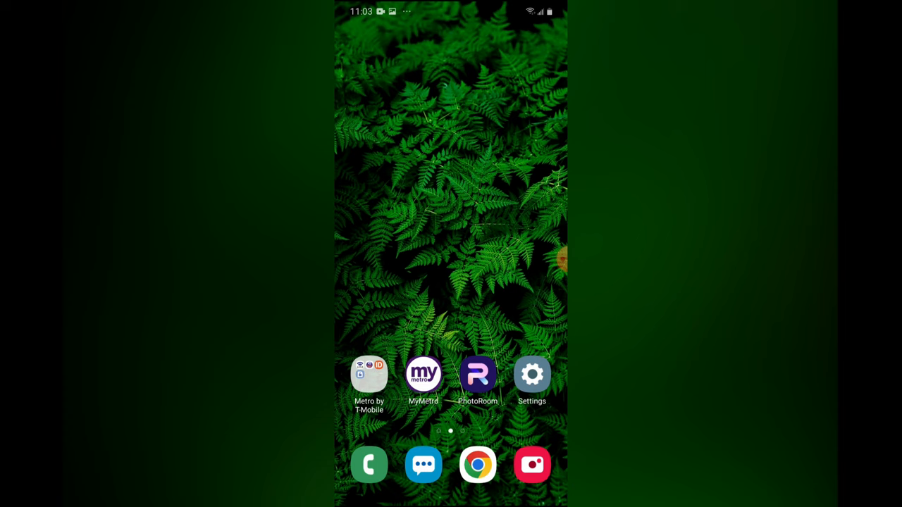
Step: Go from the home screen into Settings search, showing recent searches
{"action": "left_click", "coordinate": [531, 375]}
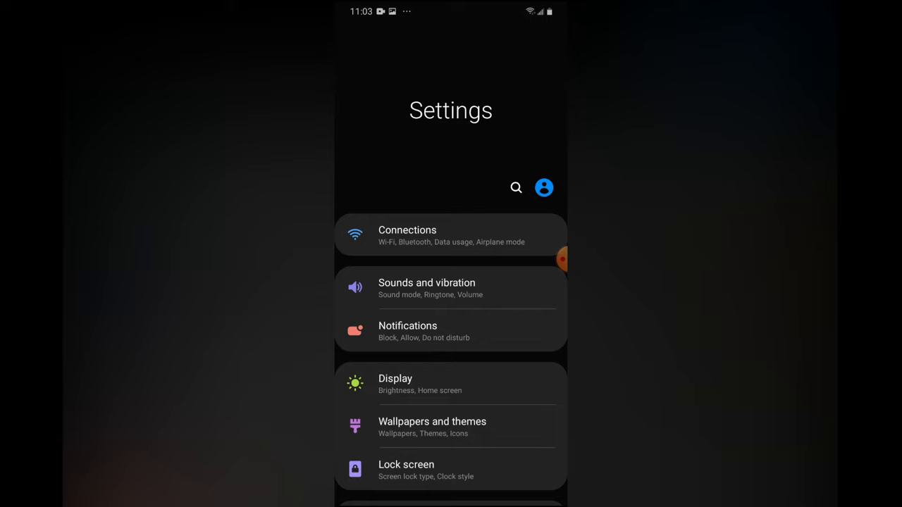
{"action": "left_click", "coordinate": [515, 187]}
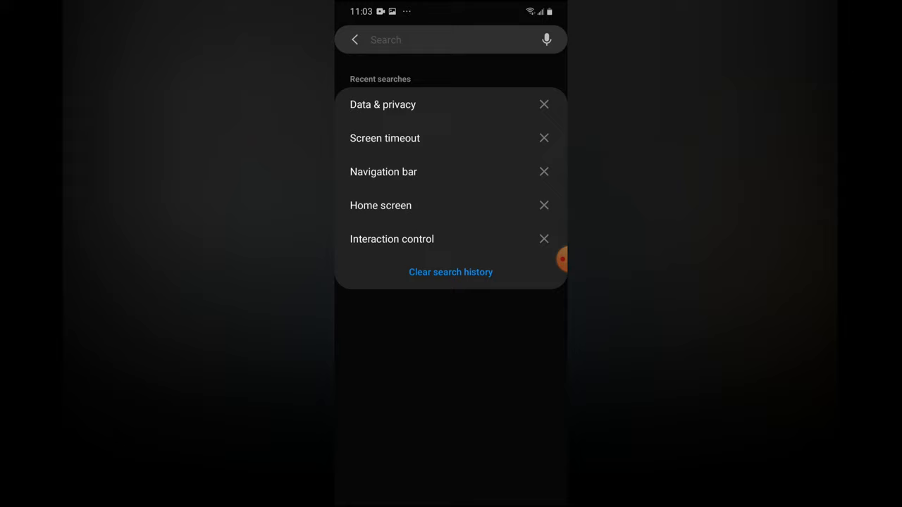
Step: Reuse the 'Data & privacy' recent search to reach the Google Account Data & privacy page
{"action": "left_click", "coordinate": [384, 105]}
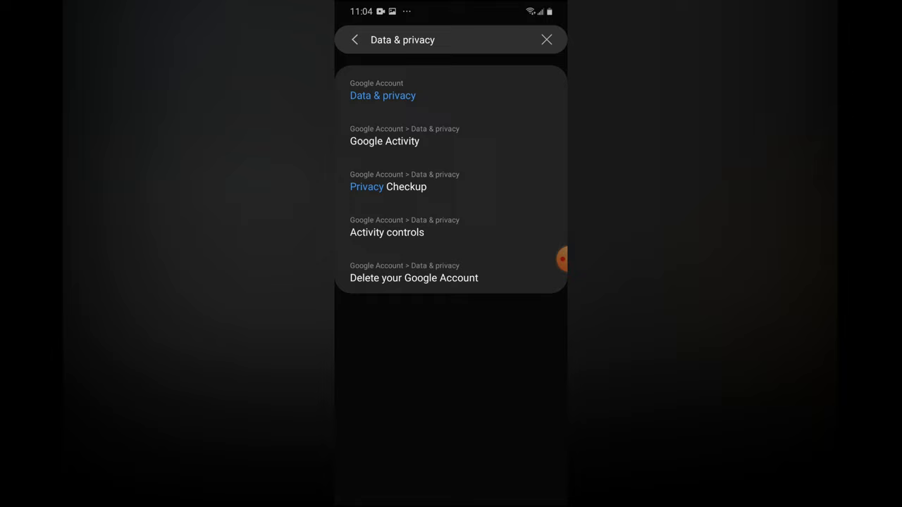
{"action": "left_click", "coordinate": [383, 96]}
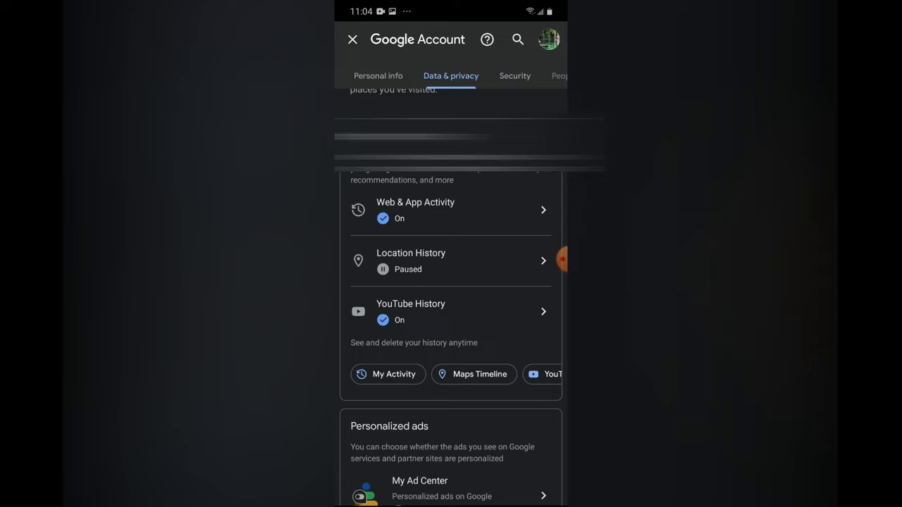